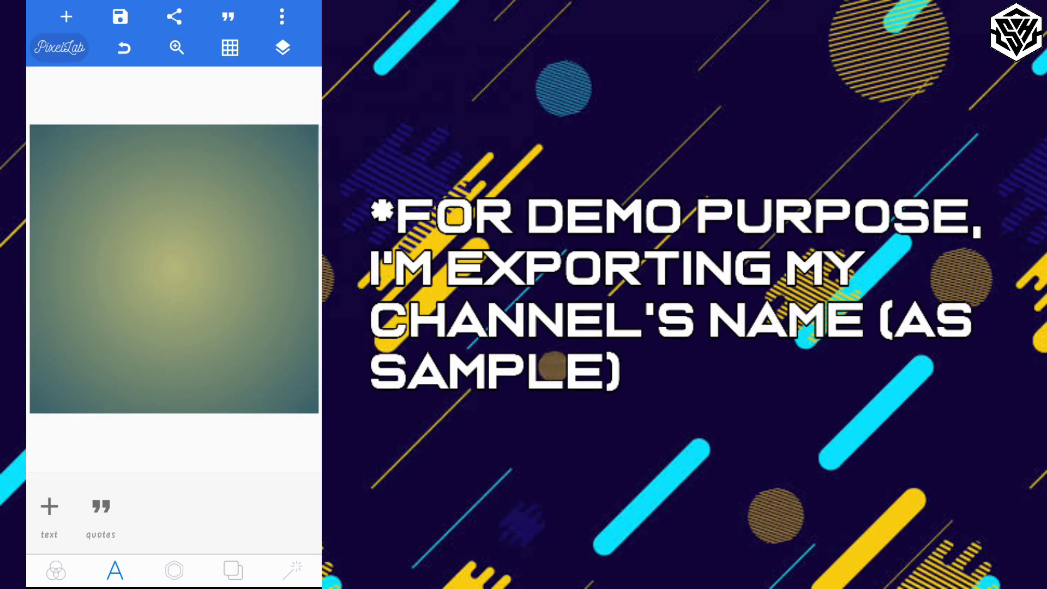
Step: Add a new text layer reading 'Technical AZ' to the gradient canvas
{"action": "left_click", "coordinate": [48, 513]}
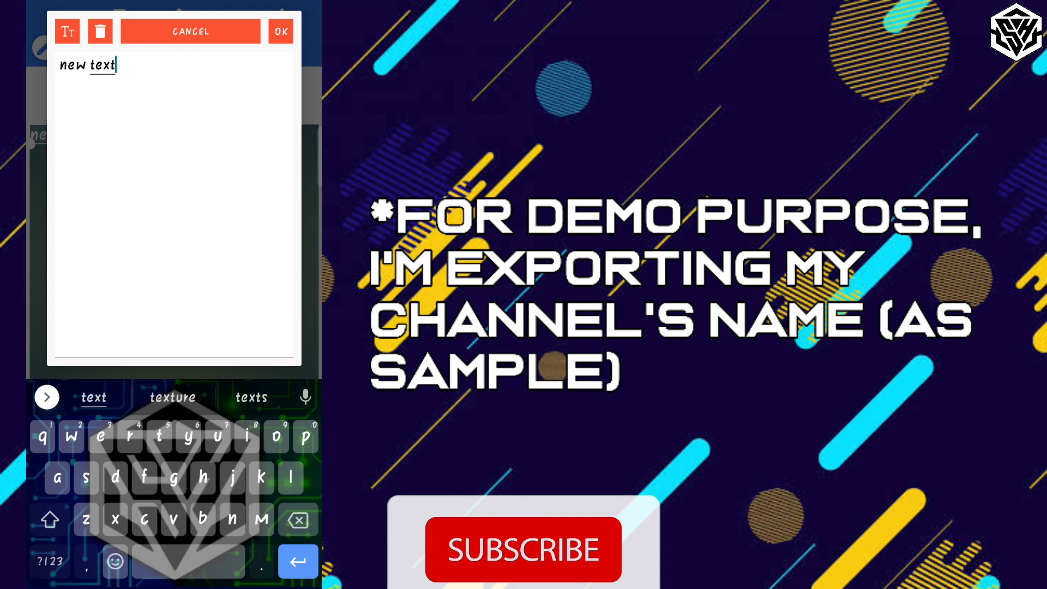
{"action": "type", "text": "Techn"}
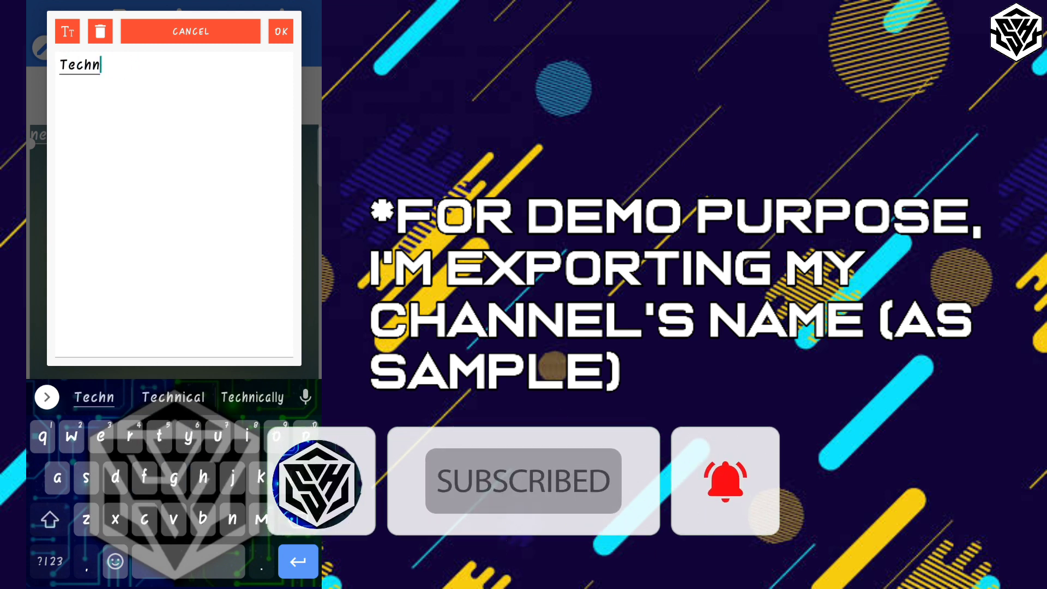
{"action": "left_click", "coordinate": [173, 397]}
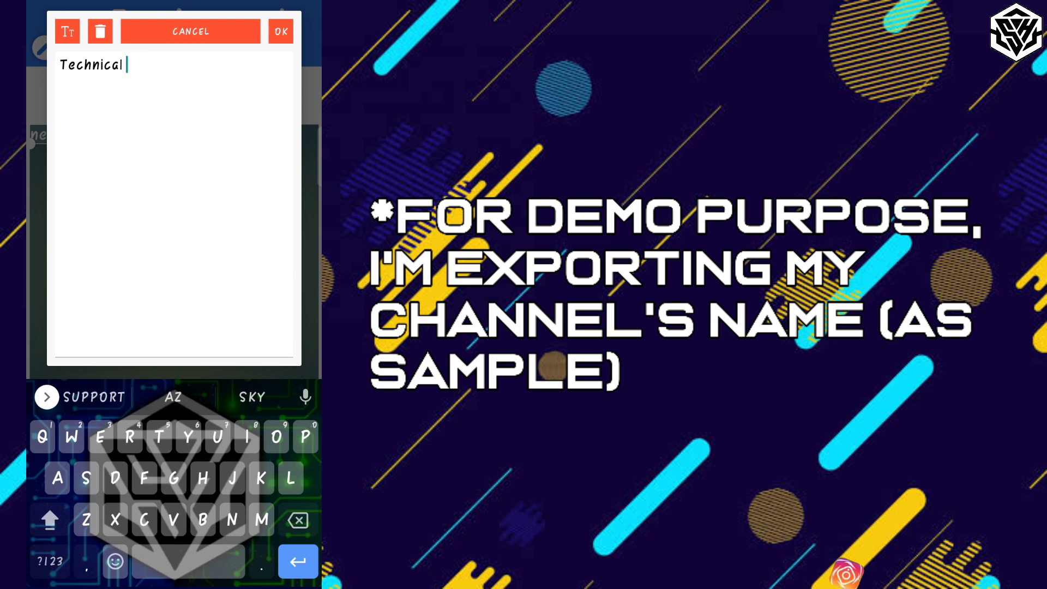
{"action": "left_click", "coordinate": [281, 31]}
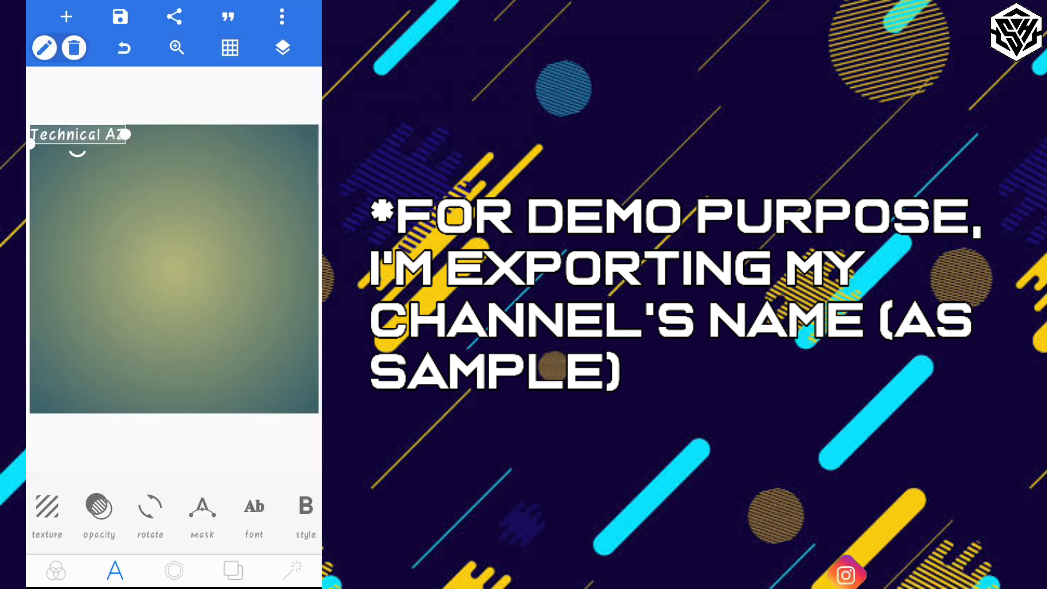
Step: Give Technical AZ a bold italic font, a soft shadow and a larger size, centred on the canvas
{"action": "left_click", "coordinate": [253, 507]}
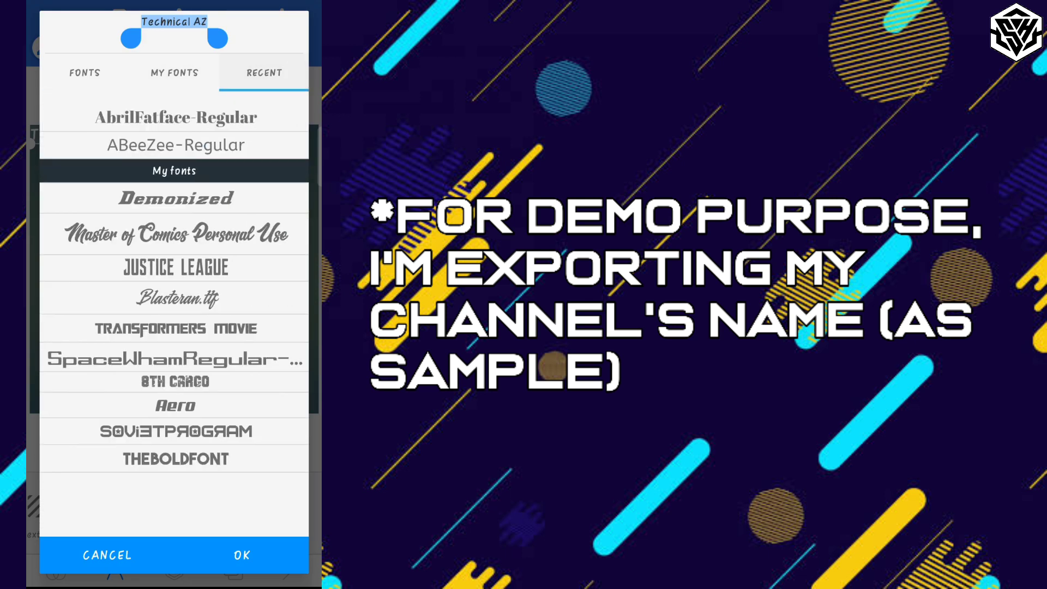
{"action": "left_click", "coordinate": [240, 555]}
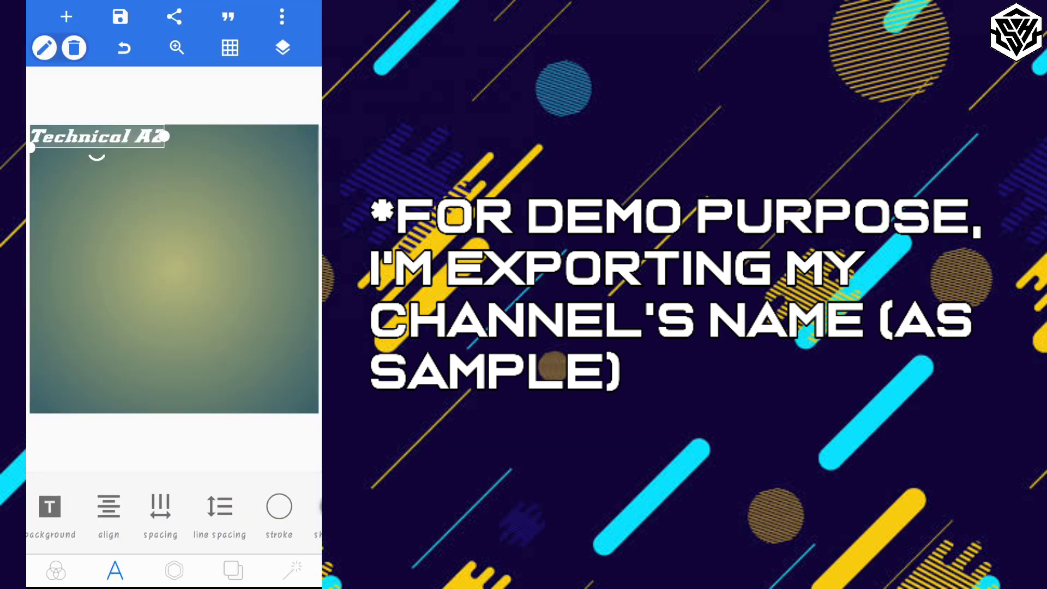
{"action": "left_click", "coordinate": [278, 507]}
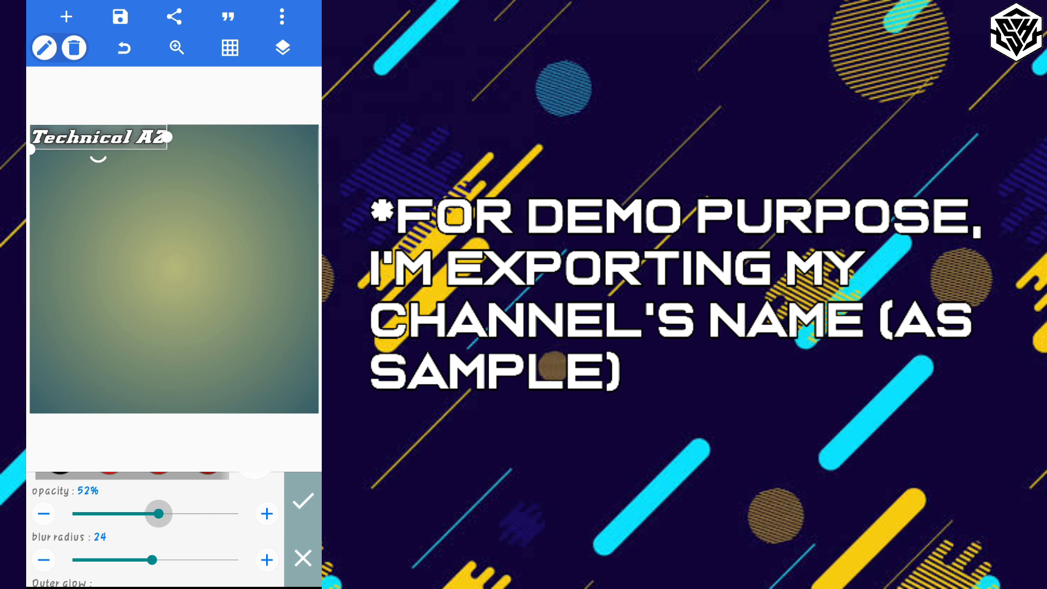
{"action": "left_click", "coordinate": [302, 502]}
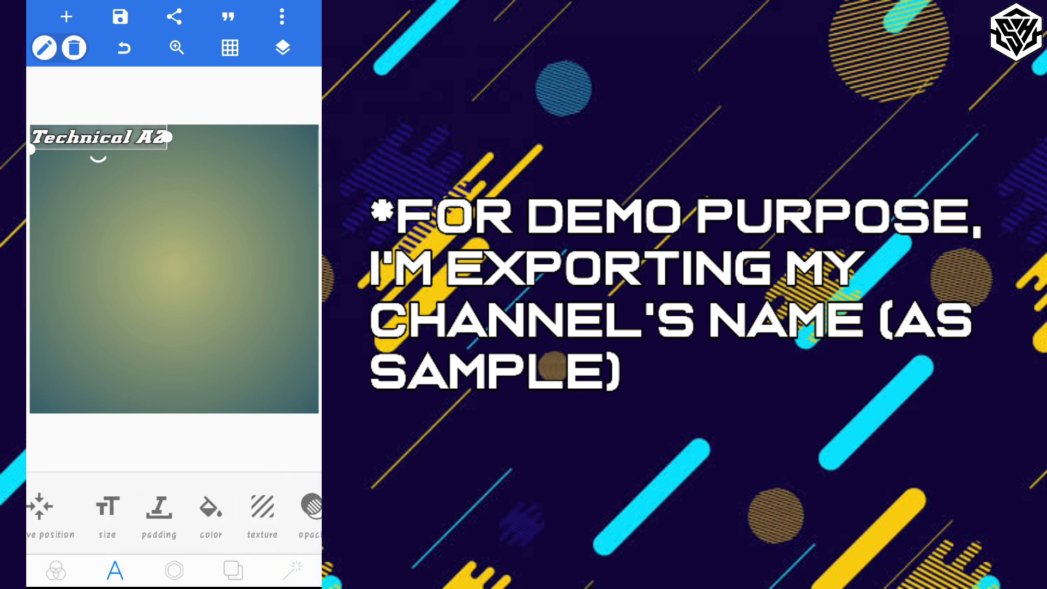
{"action": "left_click", "coordinate": [106, 504]}
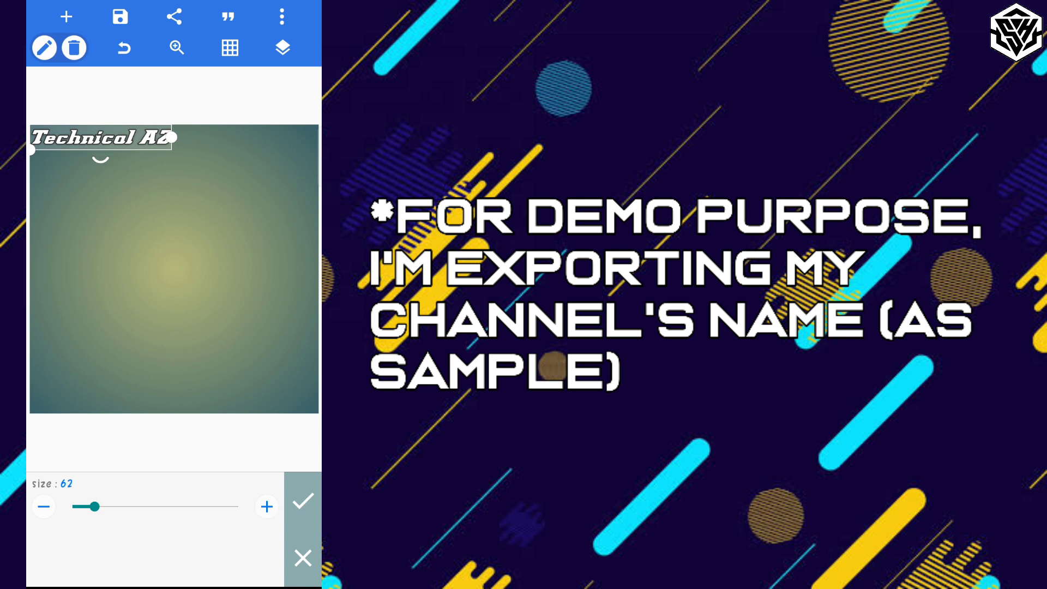
{"action": "left_click", "coordinate": [302, 500]}
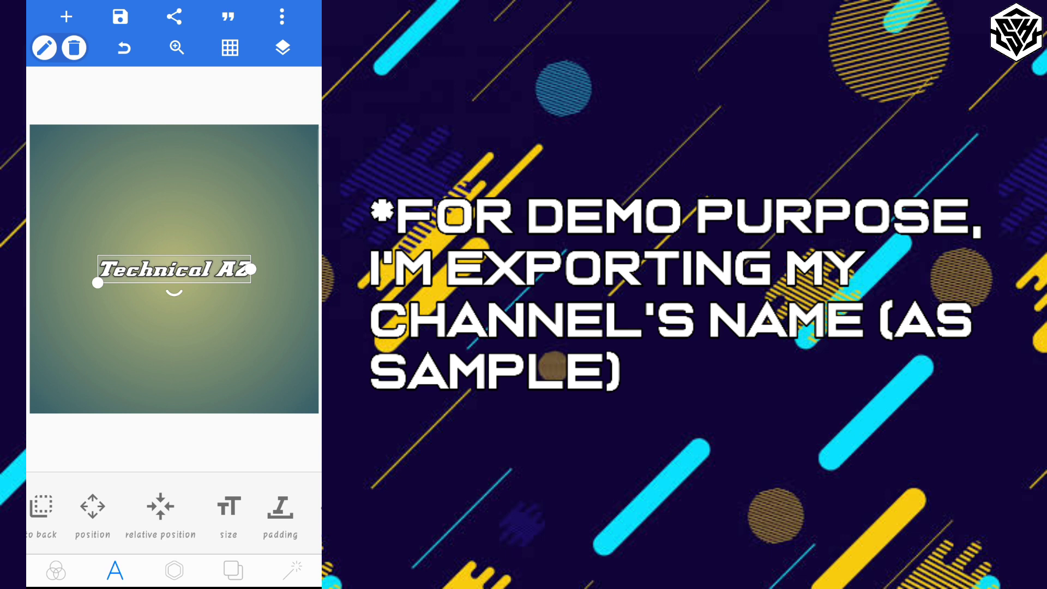
Step: Export the Technical AZ design as a JPG image saved to the gallery
{"action": "left_click", "coordinate": [174, 16]}
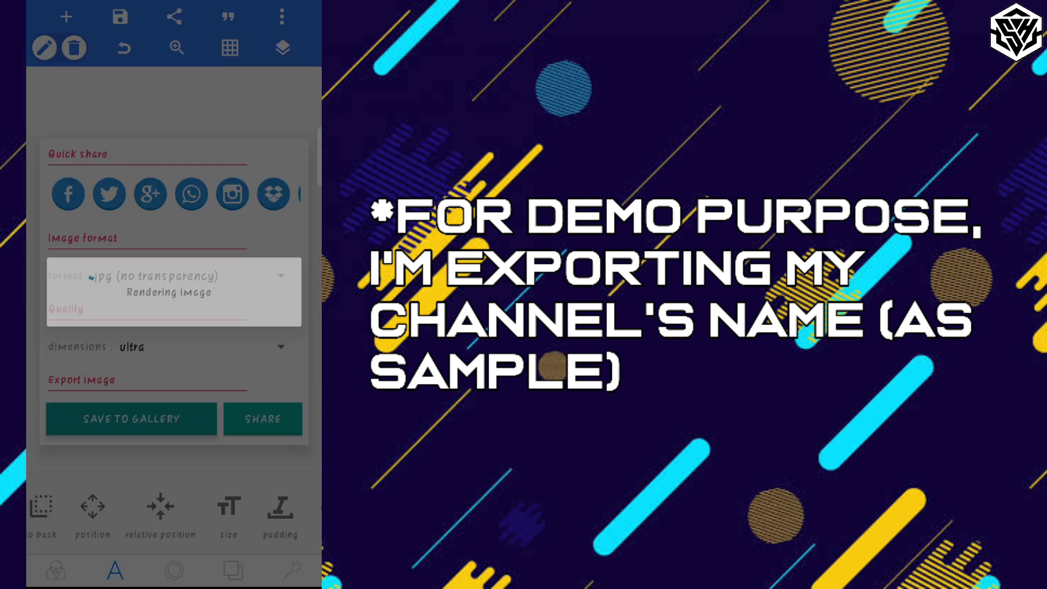
{"action": "left_click", "coordinate": [129, 419]}
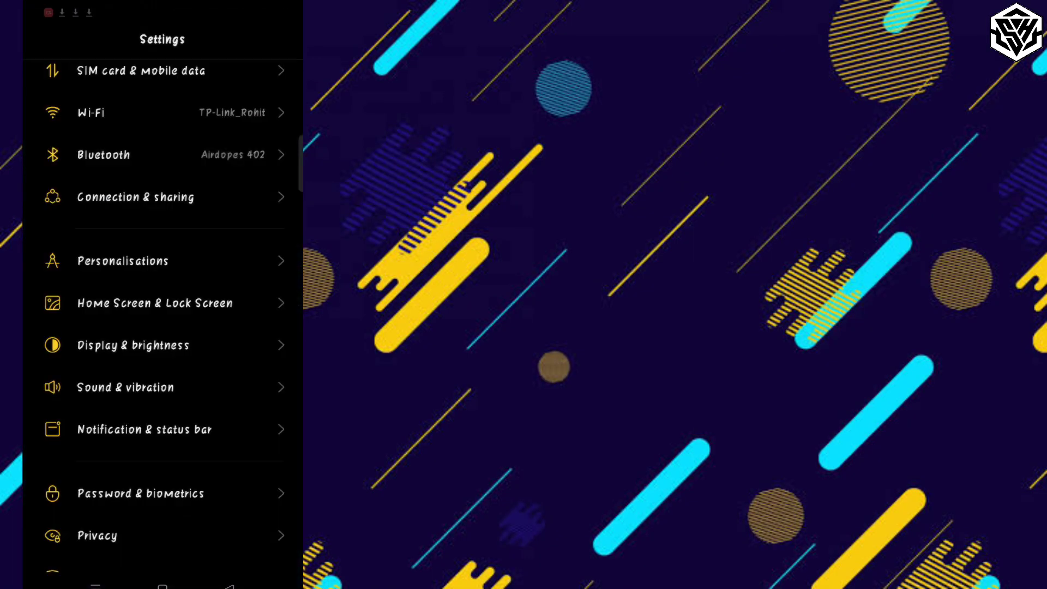
Step: In Connection & sharing, set Private DNS to Designated private DNS
{"action": "scroll", "scroll_direction": "down", "scroll_amount": 3}
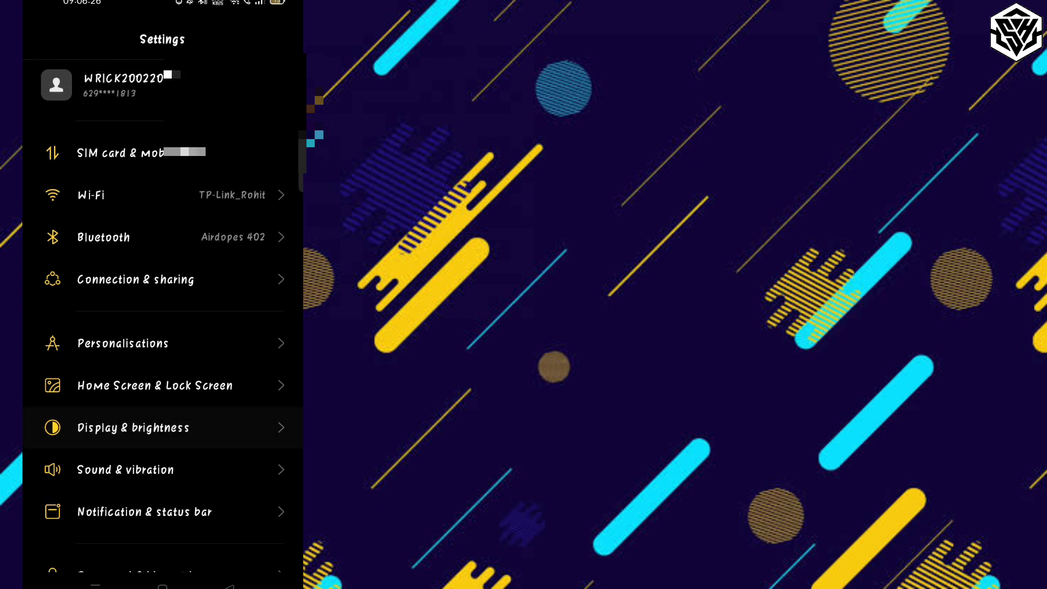
{"action": "left_click", "coordinate": [135, 279]}
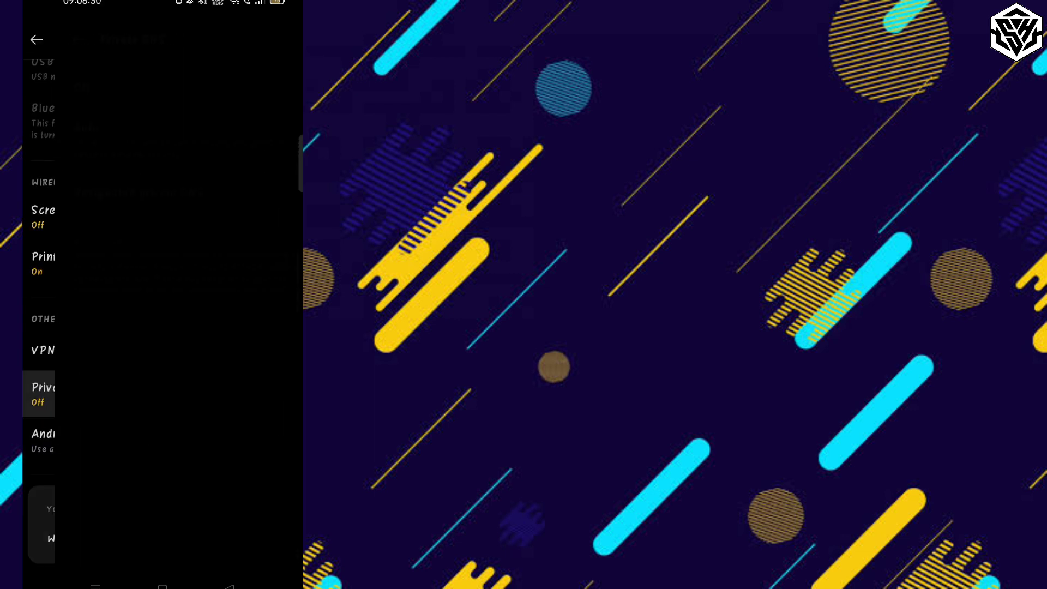
{"action": "left_click", "coordinate": [38, 394]}
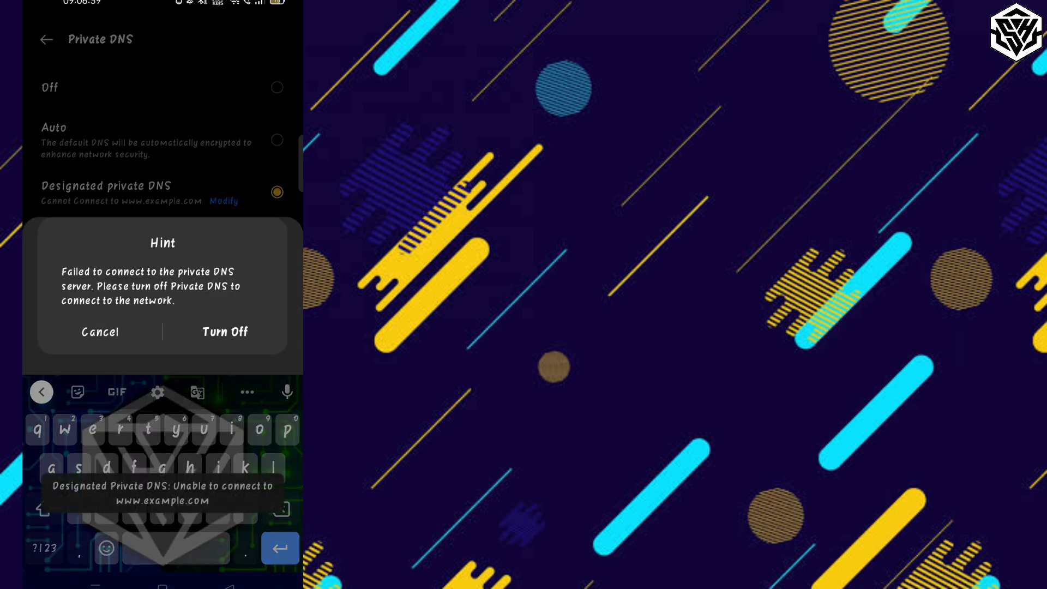
Step: Replace the example hostname with dns.adguard.com as the designated private DNS and save it
{"action": "left_click", "coordinate": [99, 332]}
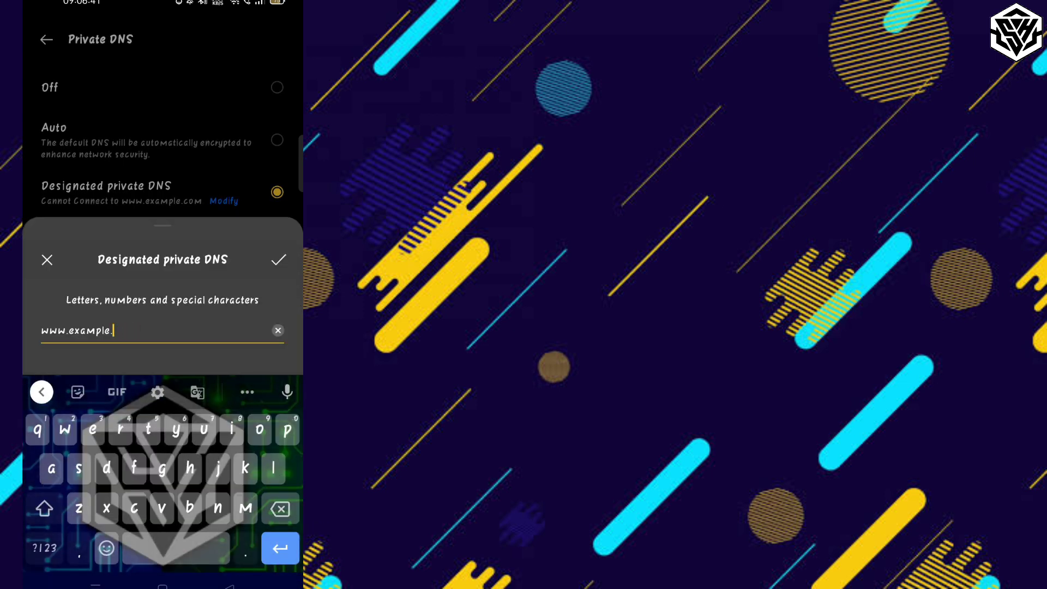
{"action": "left_click", "coordinate": [280, 510]}
{"action": "type", "text": "s"}
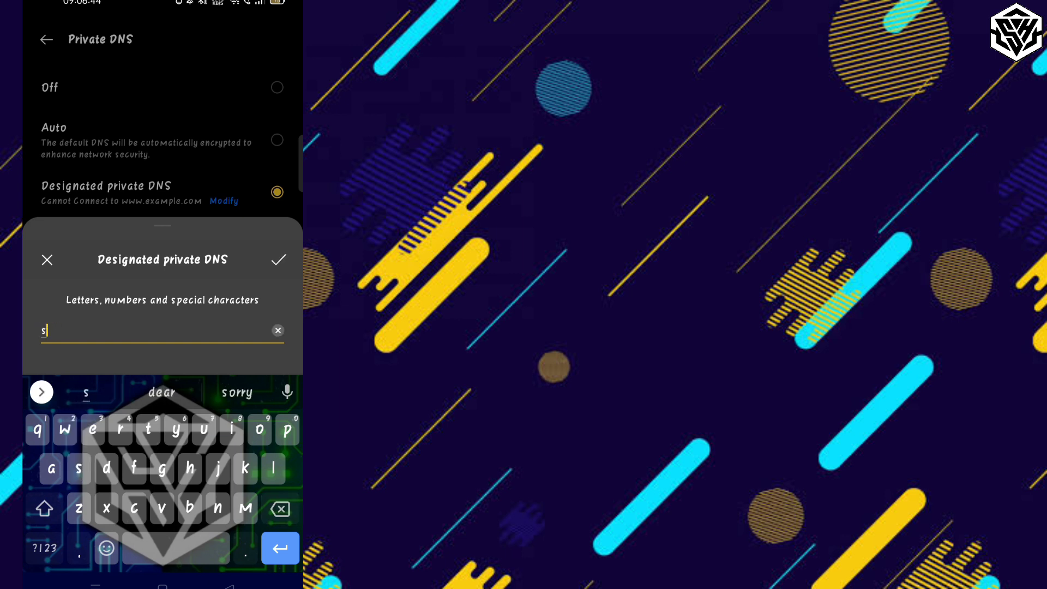
{"action": "type", "text": "dns.d"}
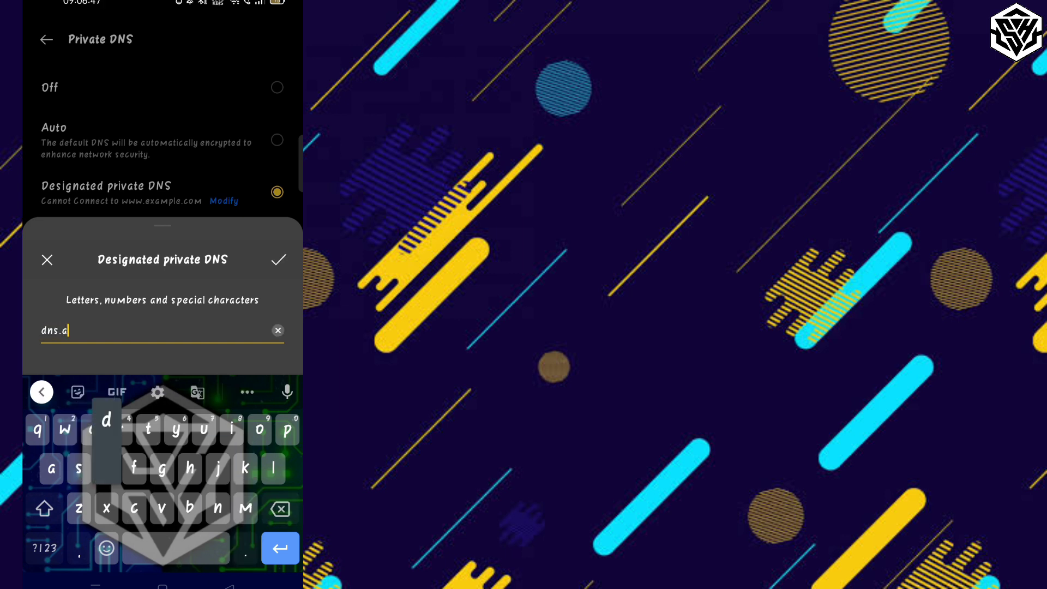
{"action": "type", "text": "dgua"}
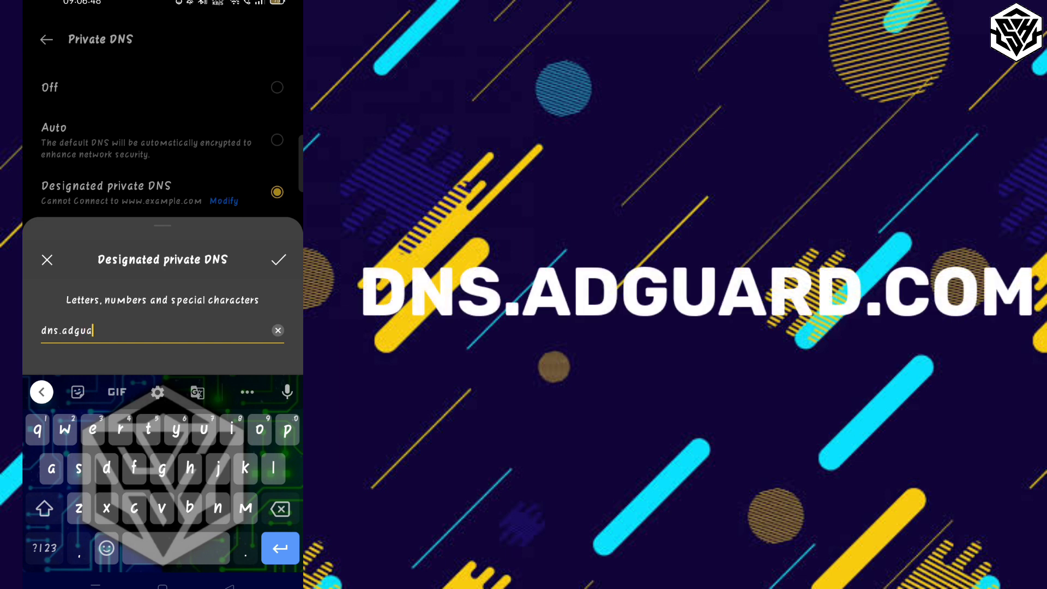
{"action": "type", "text": "rd."}
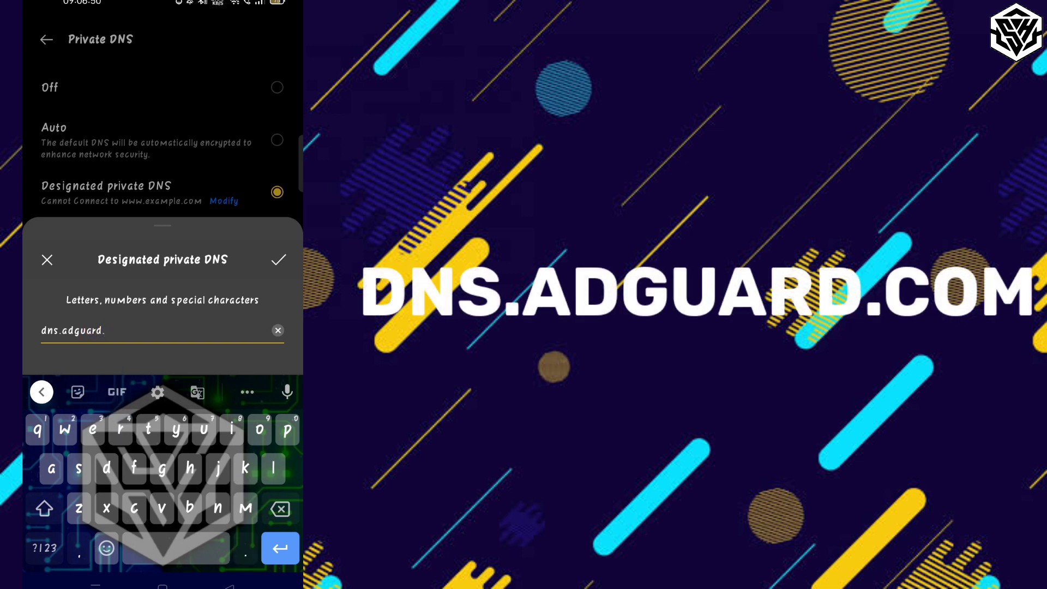
{"action": "type", "text": "com"}
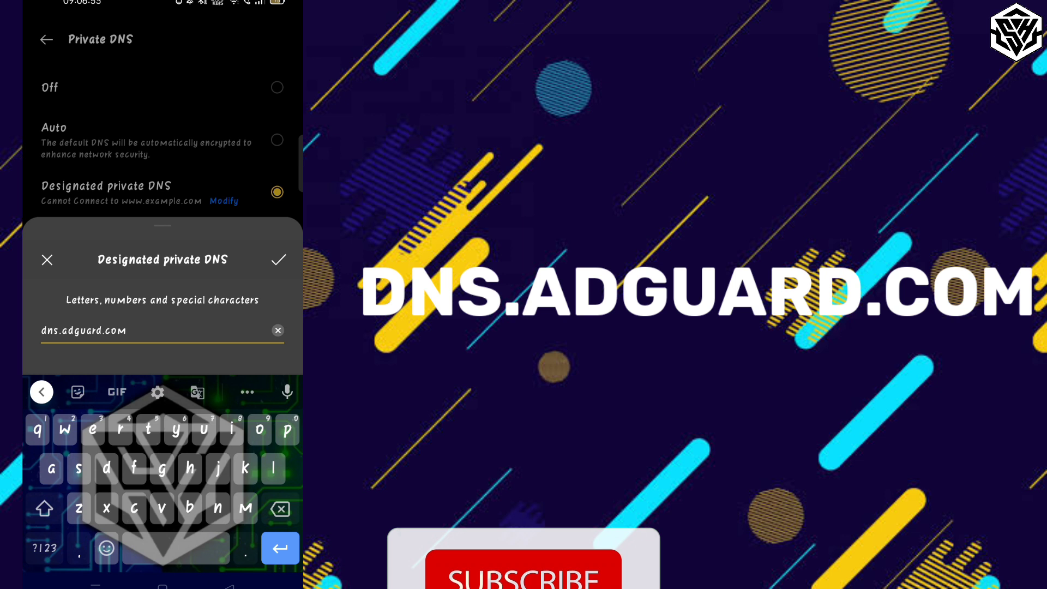
{"action": "left_click", "coordinate": [278, 259]}
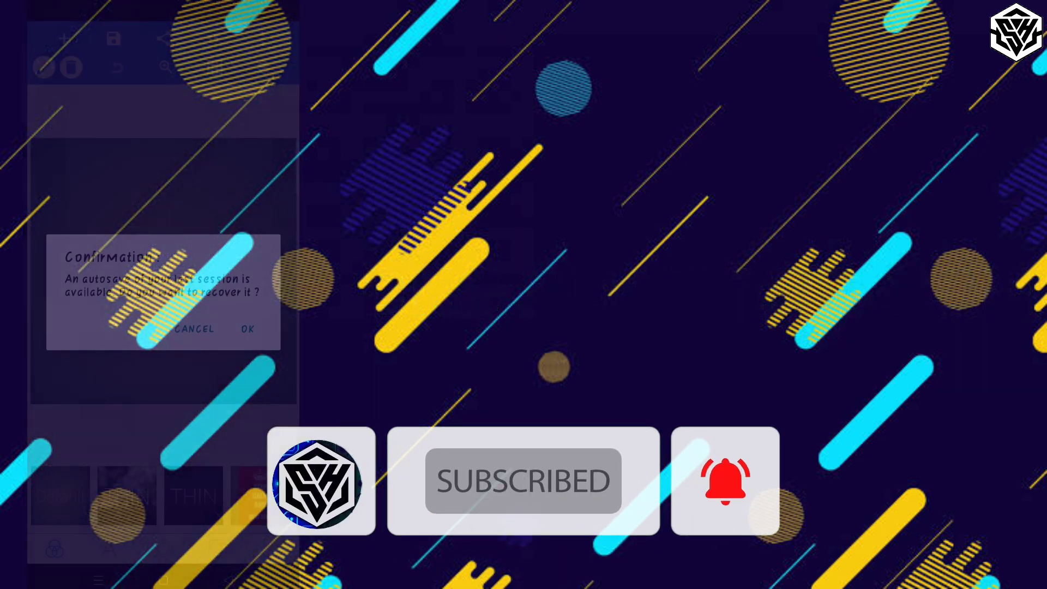
Step: Decline autosave recovery and change the placeholder New Text to 'TECHNICAL AZ'
{"action": "left_click", "coordinate": [247, 328]}
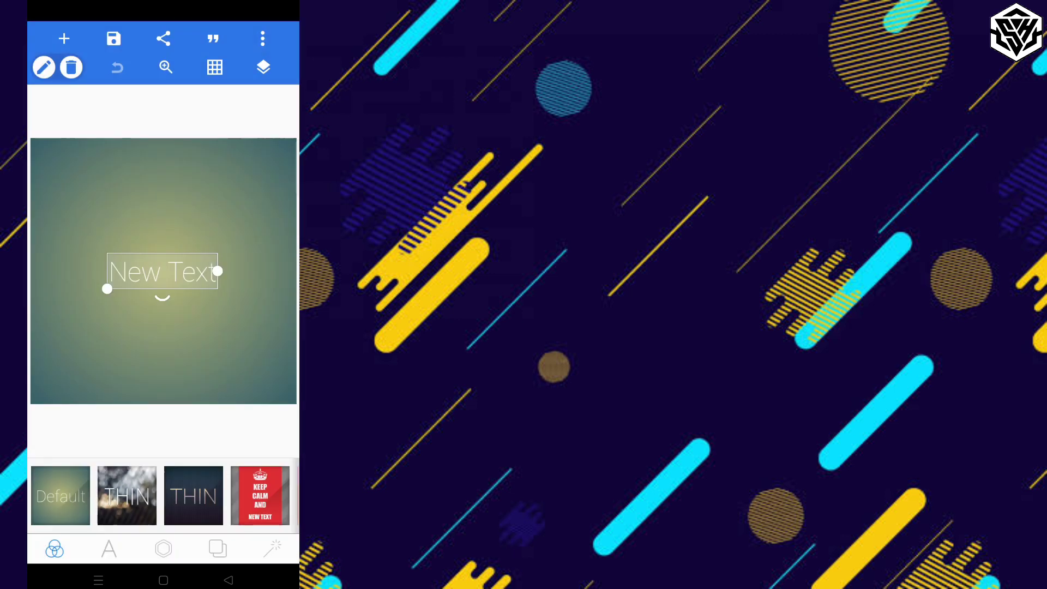
{"action": "left_click", "coordinate": [108, 548]}
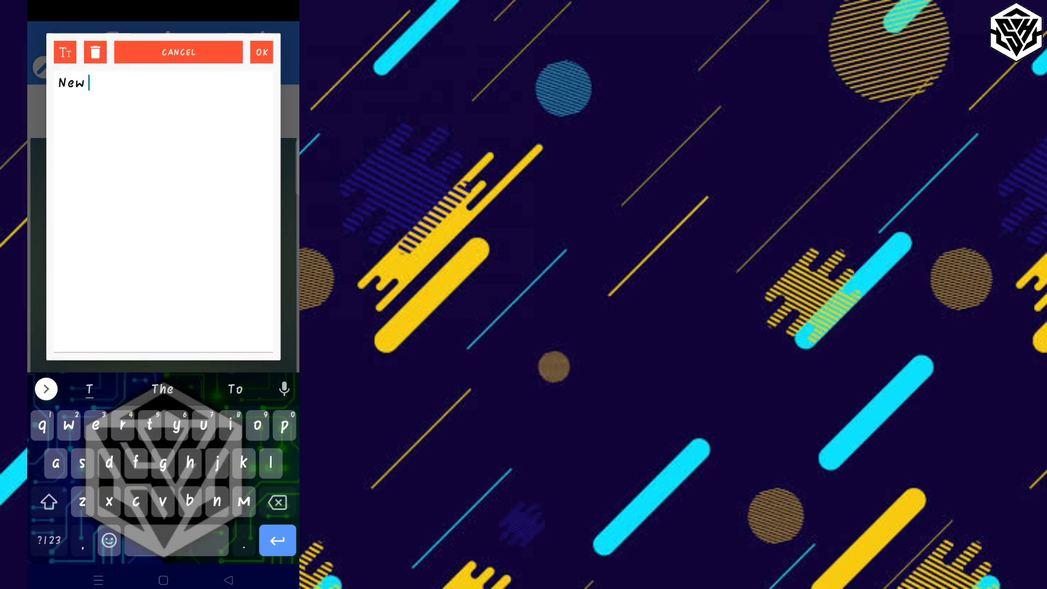
{"action": "type", "text": "TECHNICAL A"}
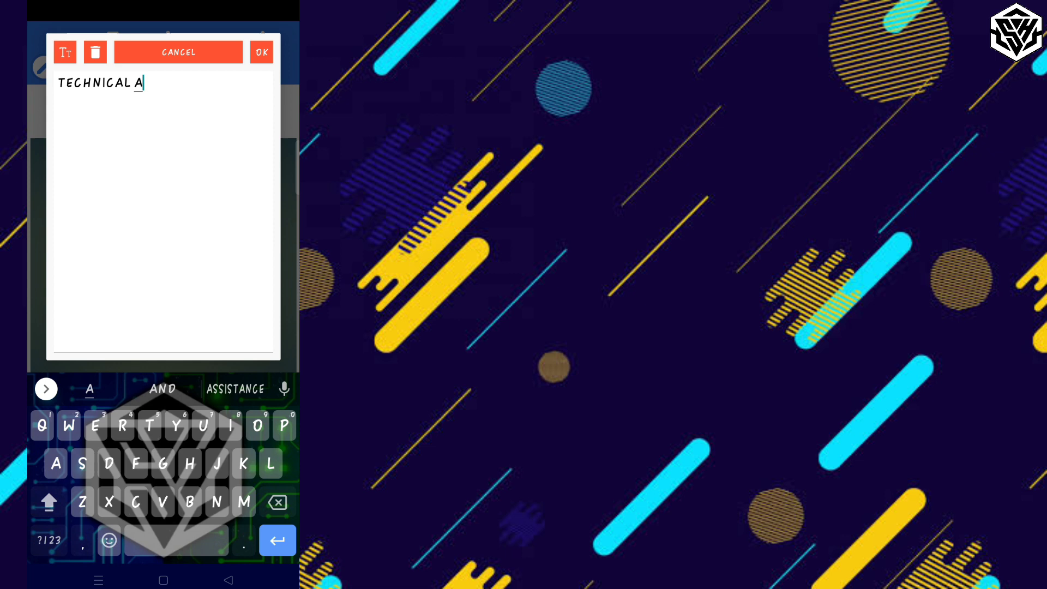
{"action": "left_click", "coordinate": [260, 53]}
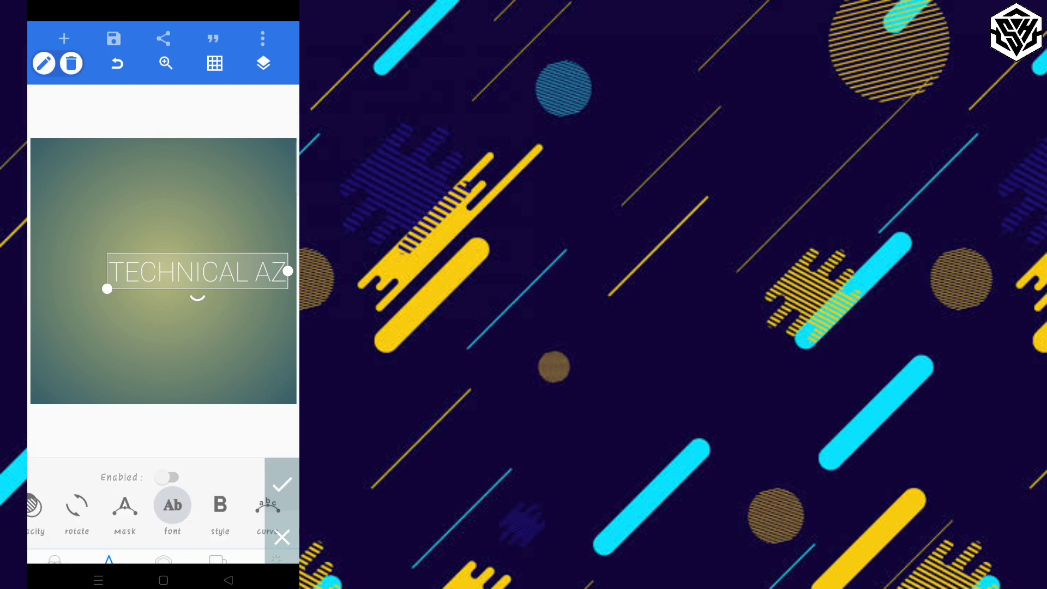
Step: Give TECHNICAL AZ a bold italic display font and a dark stroke outline, centred on the canvas
{"action": "left_click", "coordinate": [172, 509]}
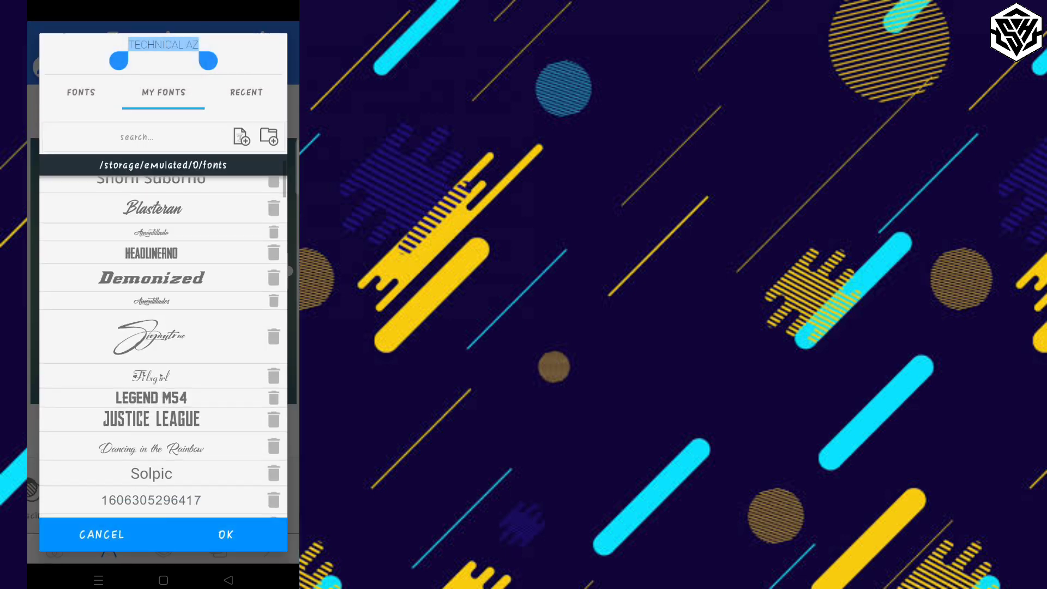
{"action": "left_click", "coordinate": [226, 534]}
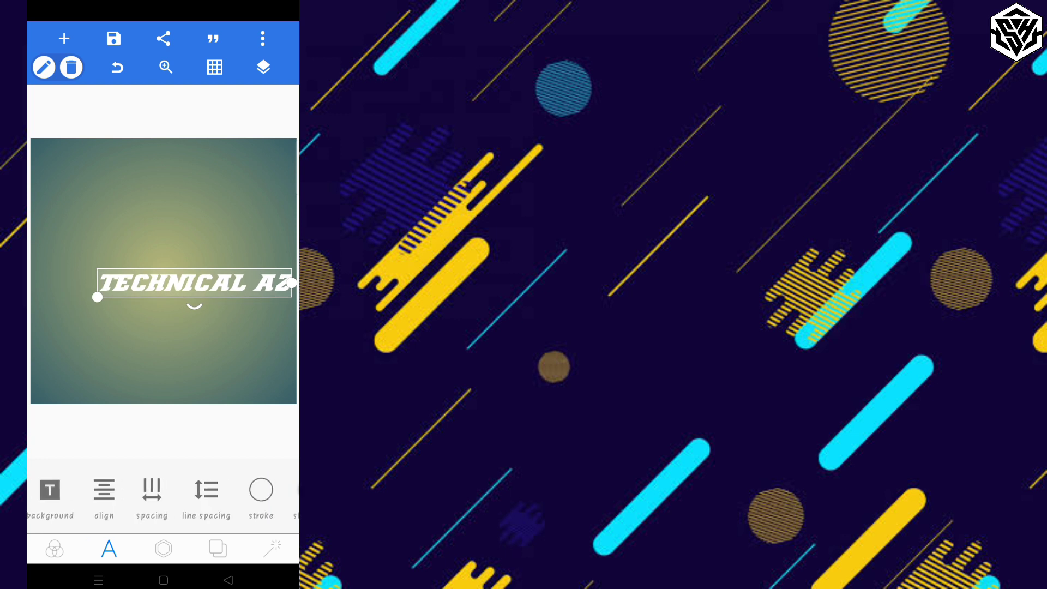
{"action": "left_click", "coordinate": [260, 492]}
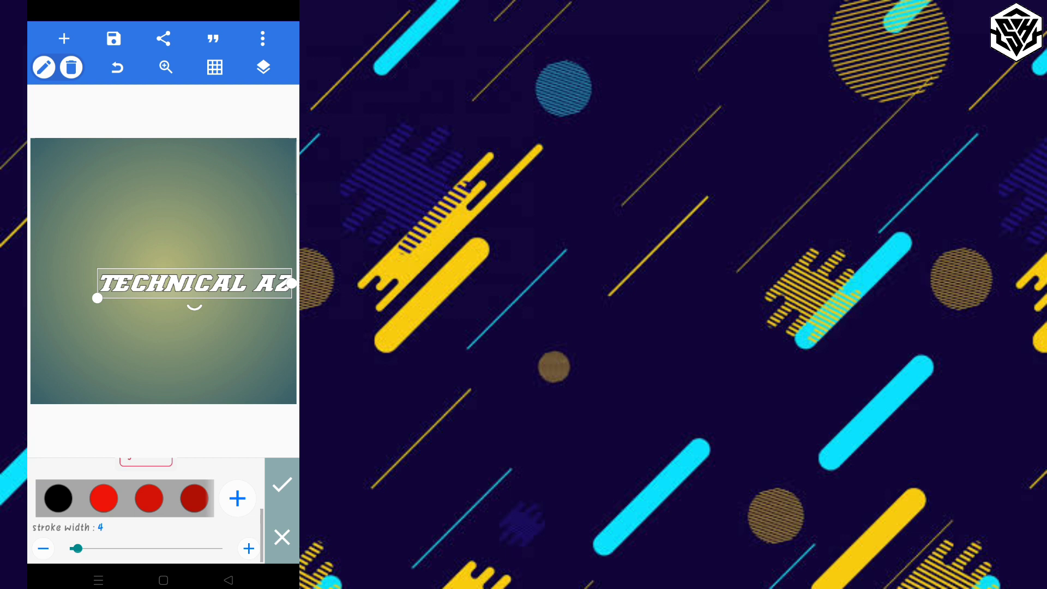
{"action": "left_click", "coordinate": [281, 483]}
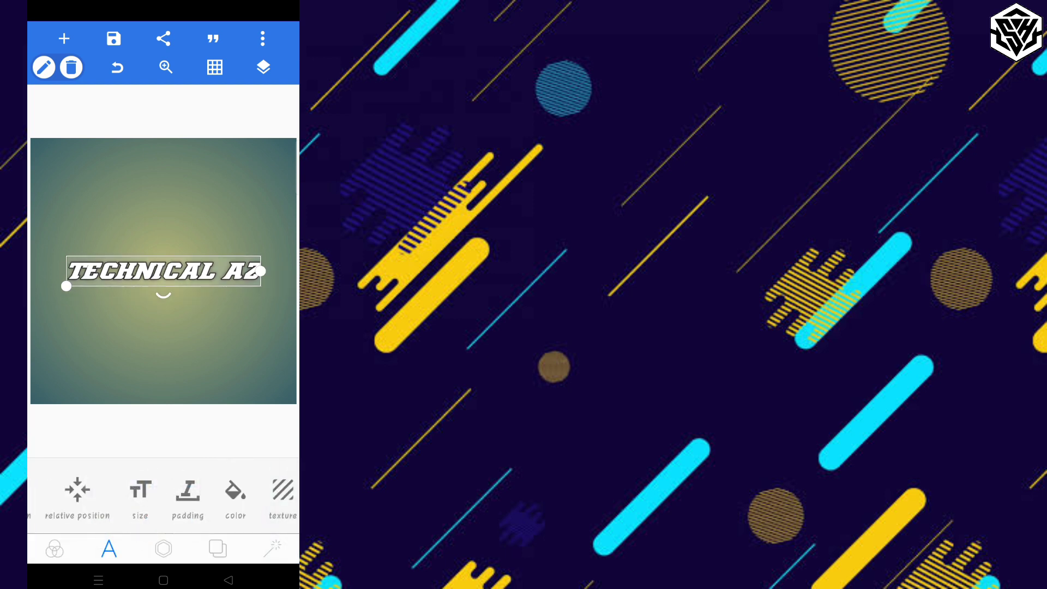
Step: Save the TECHNICAL AZ design to the gallery at ultra dimensions
{"action": "left_click", "coordinate": [162, 39]}
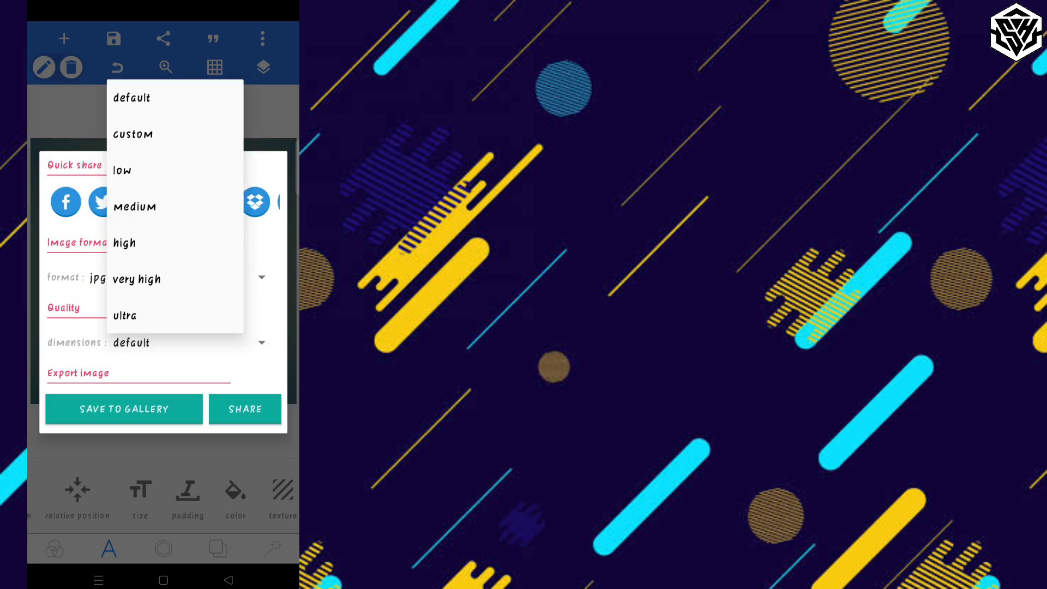
{"action": "left_click", "coordinate": [124, 315]}
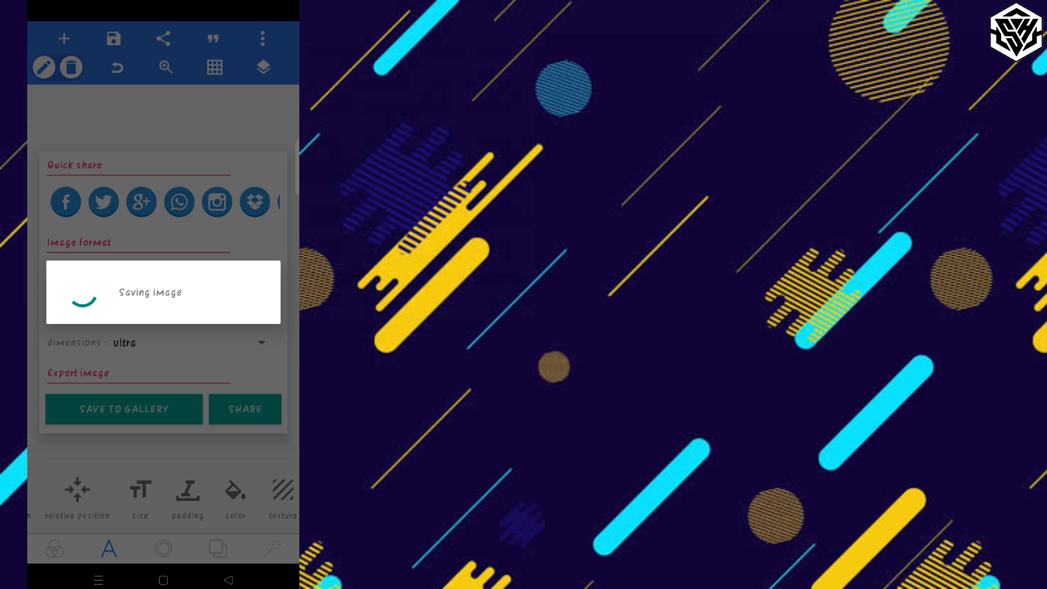
{"action": "left_click", "coordinate": [123, 409]}
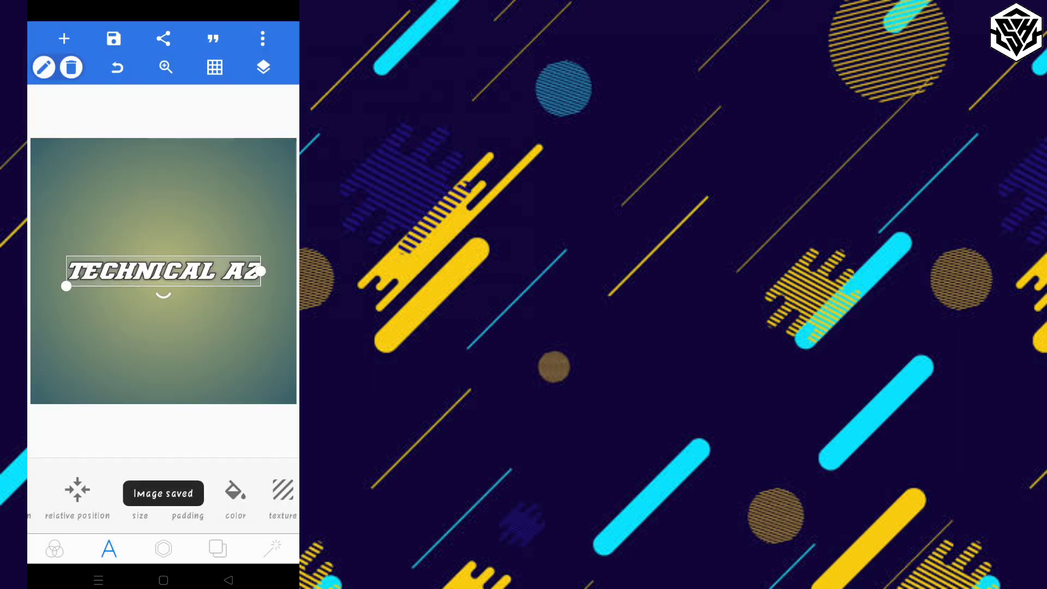